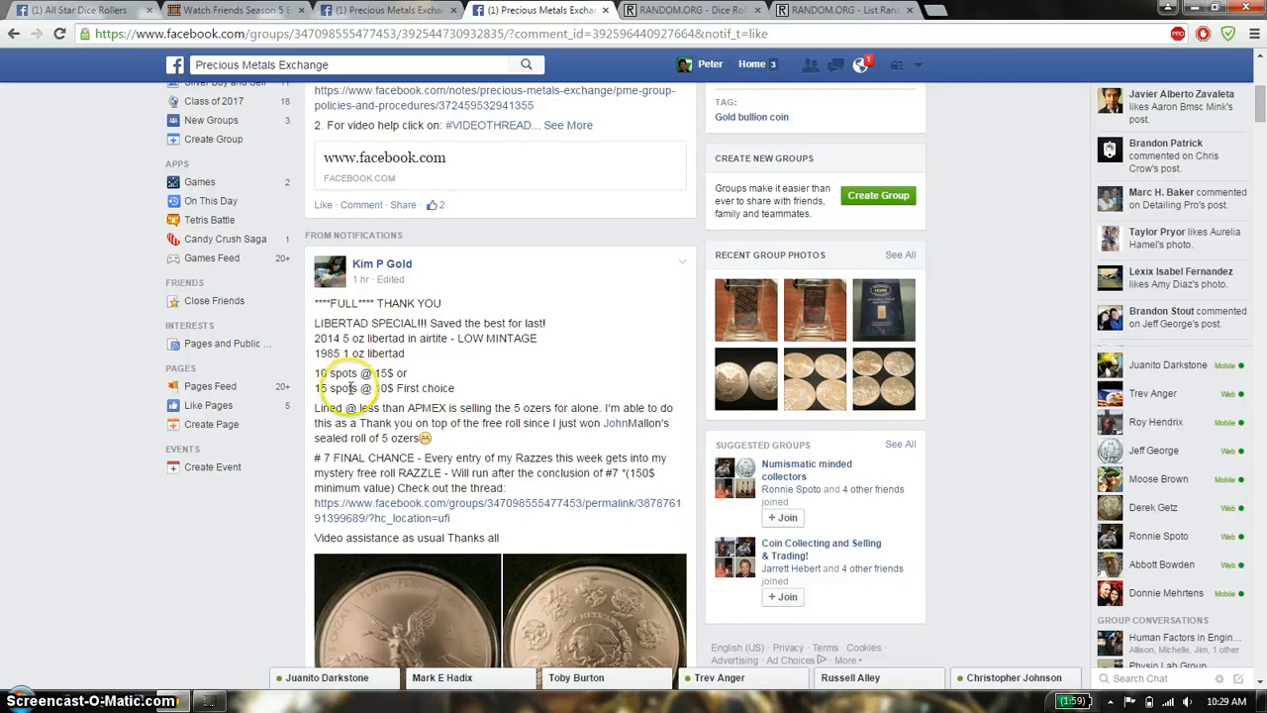
pyautogui.moveTo(534, 413)
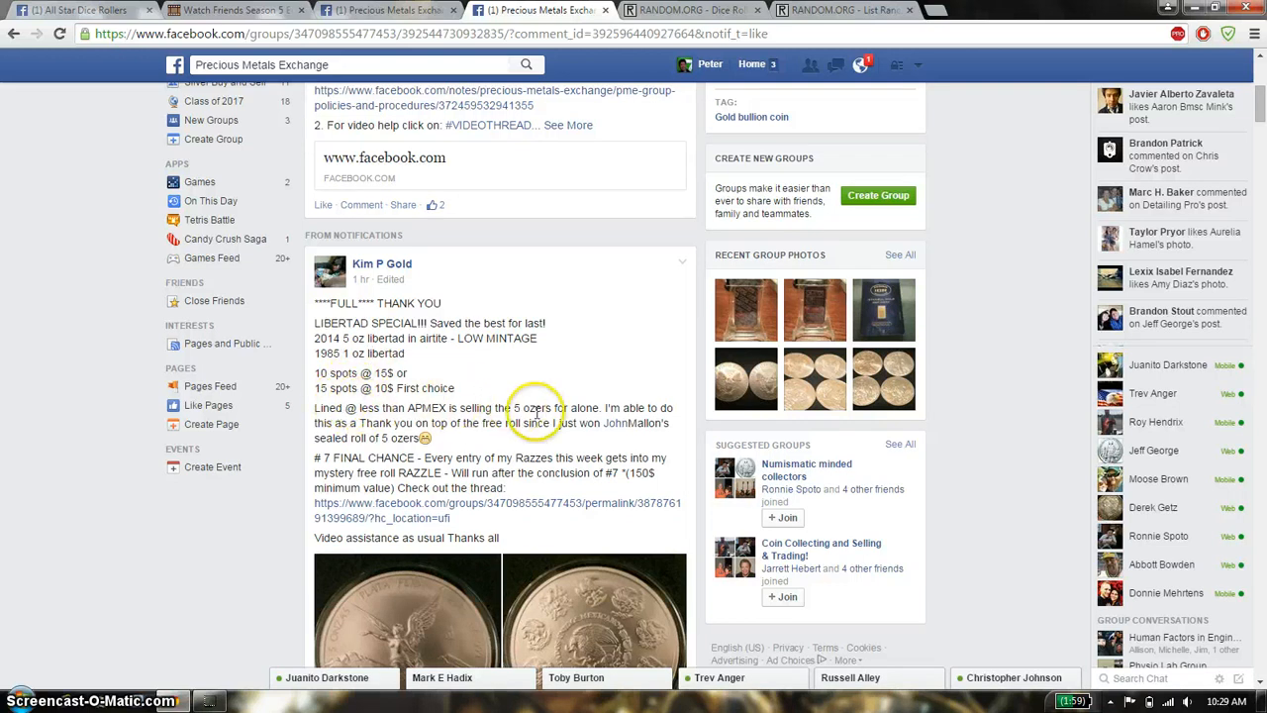
# - Comment 'live' on the raffle post and copy the 15-spot list into the List Randomizer
pyautogui.scroll(-3)
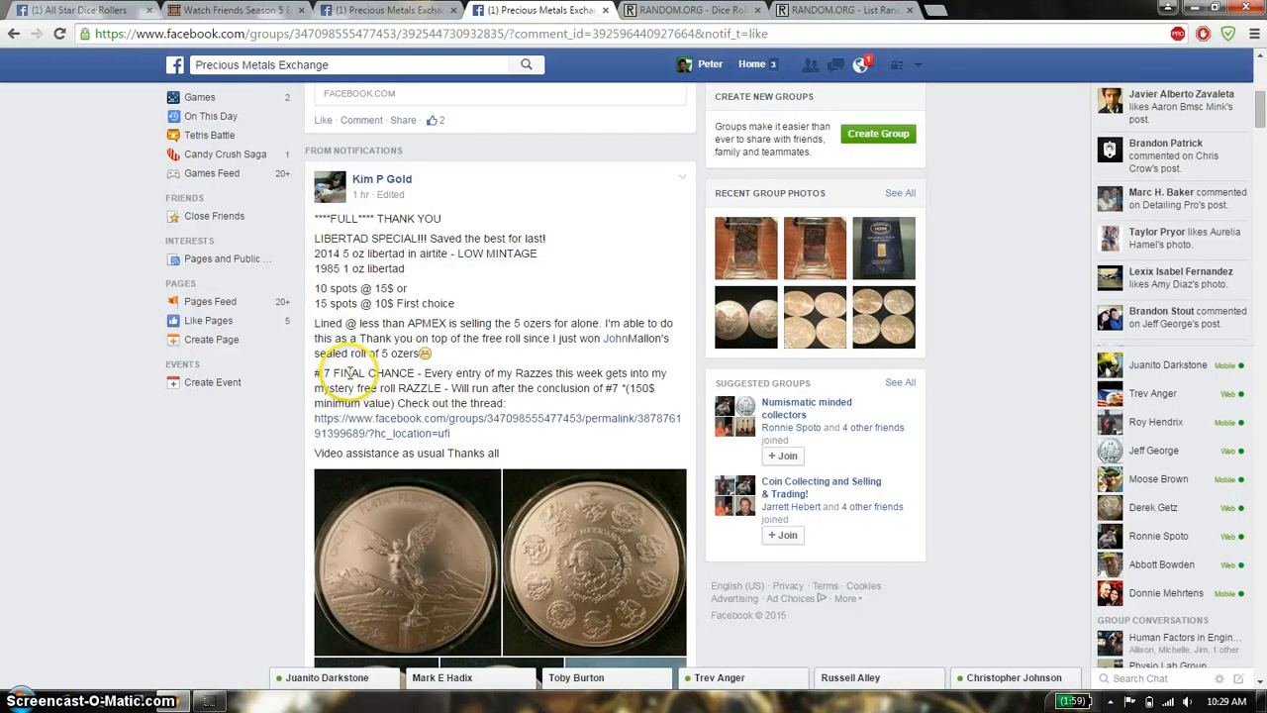
pyautogui.moveTo(614, 373)
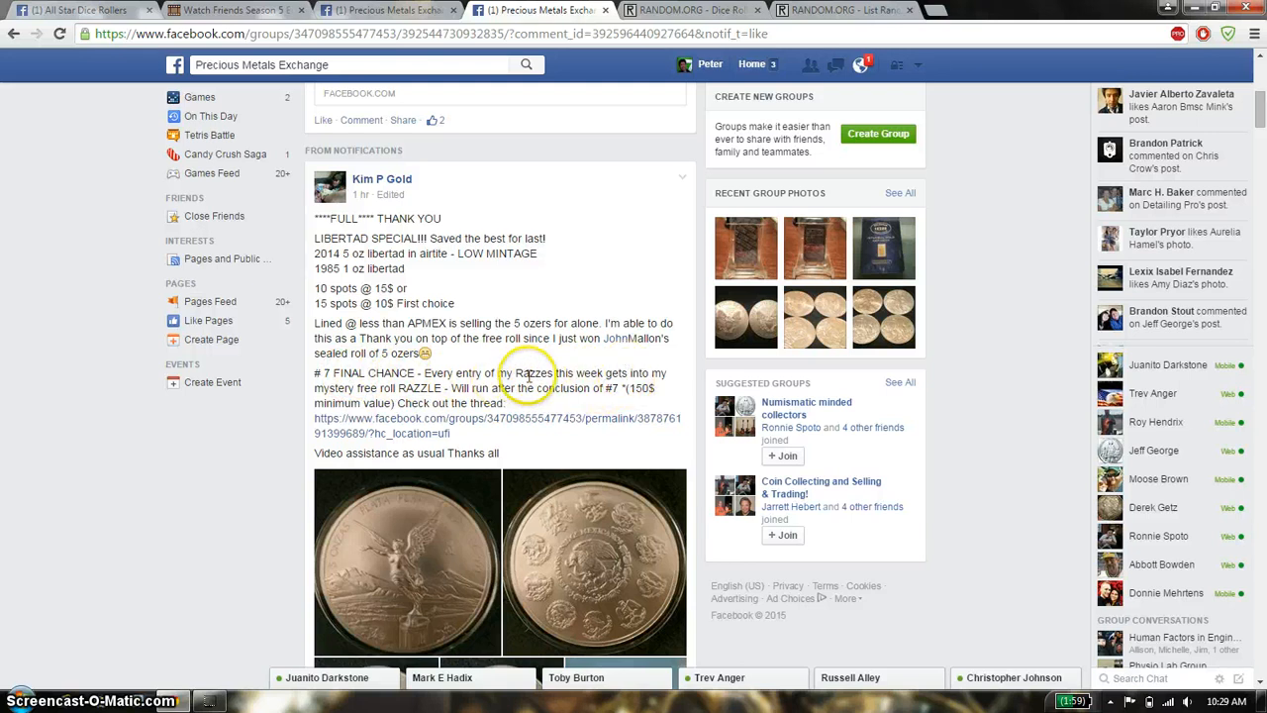
pyautogui.scroll(-3)
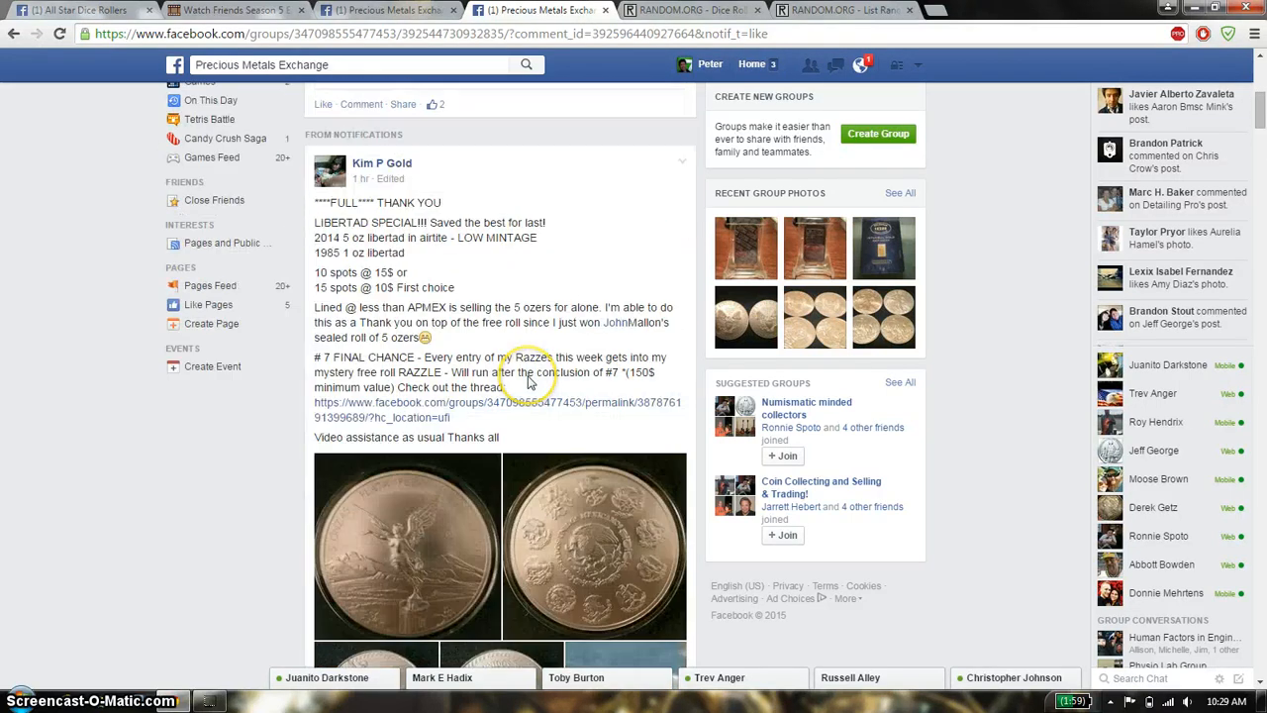
pyautogui.scroll(-3)
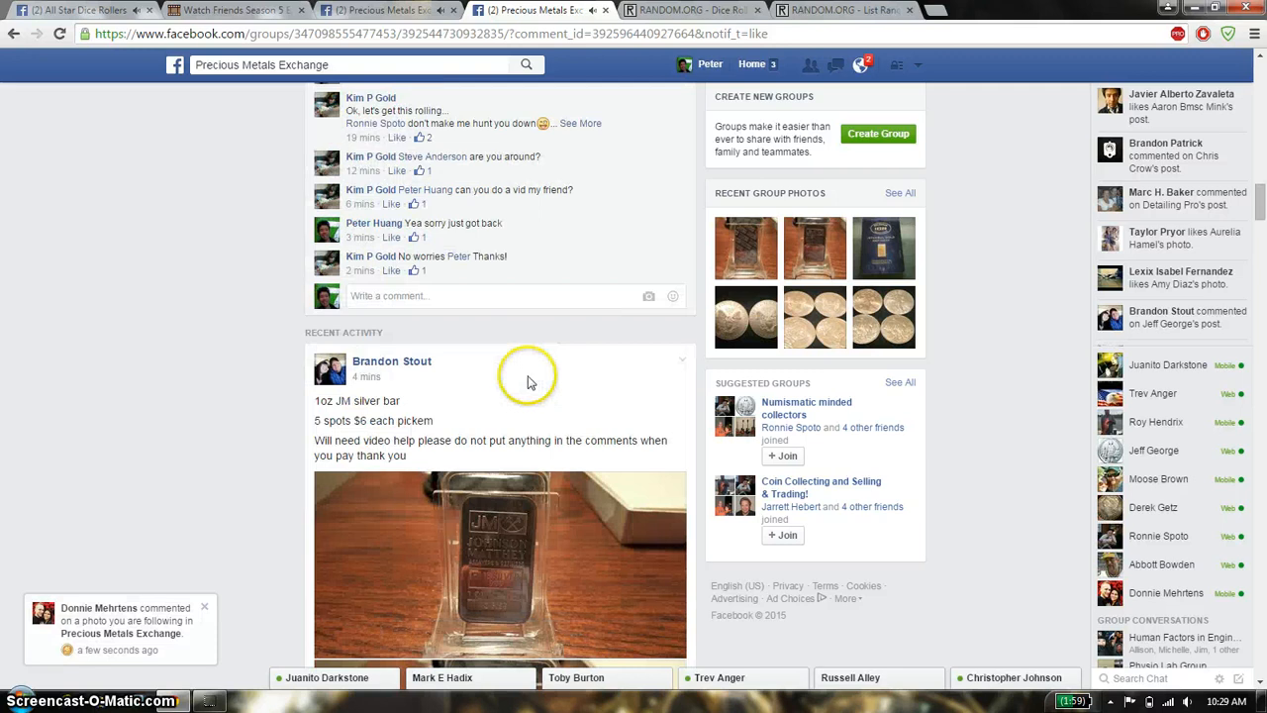
pyautogui.click(485, 295)
pyautogui.write('live')
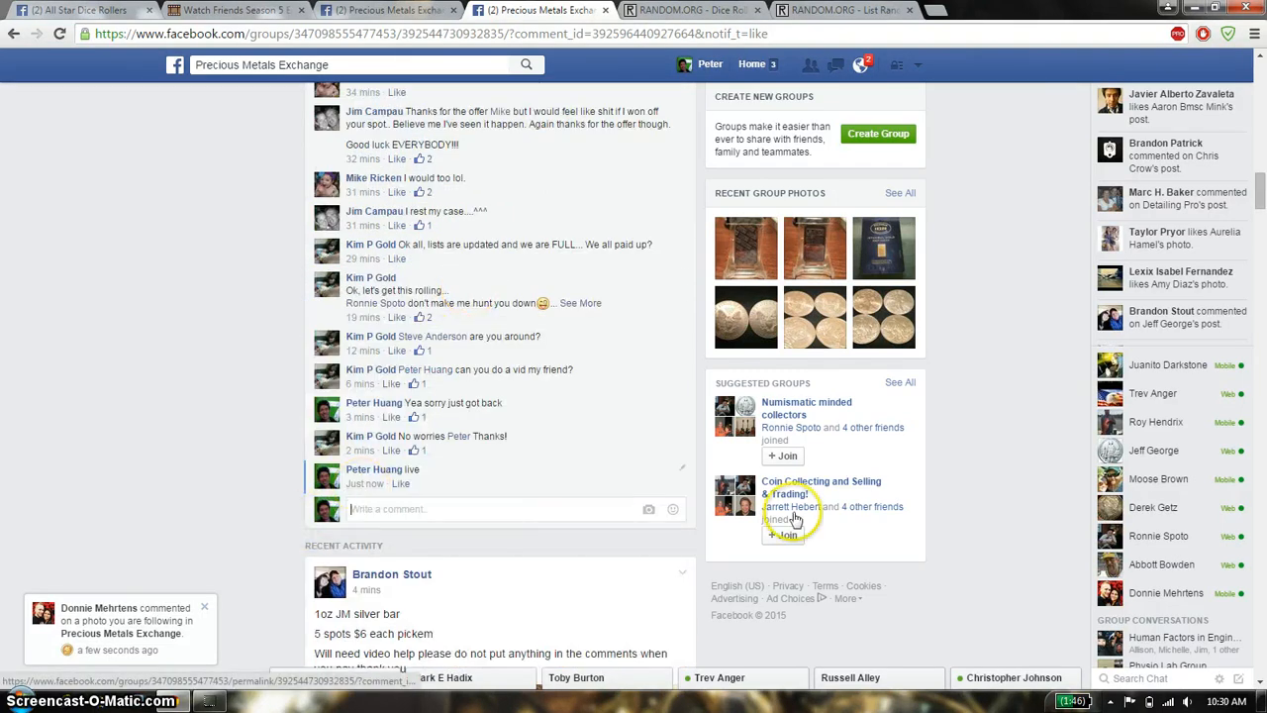
pyautogui.click(1217, 701)
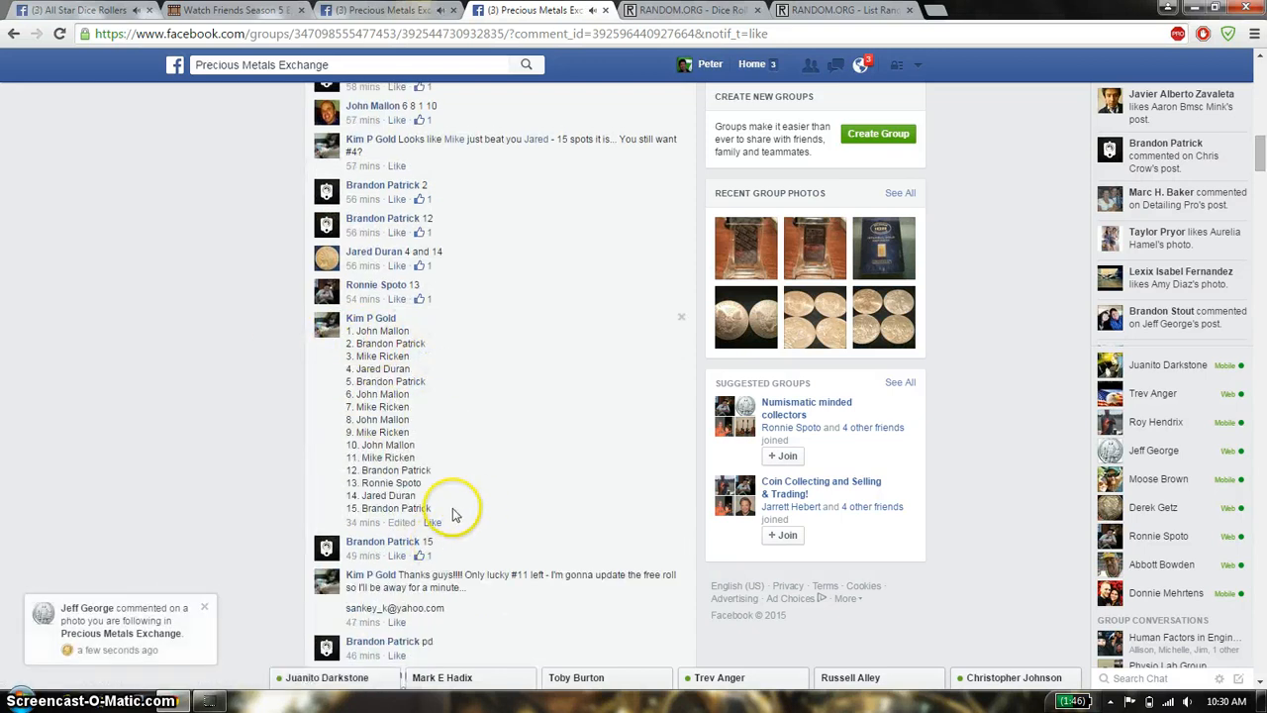
pyautogui.moveTo(348, 330); pyautogui.dragTo(452, 510)
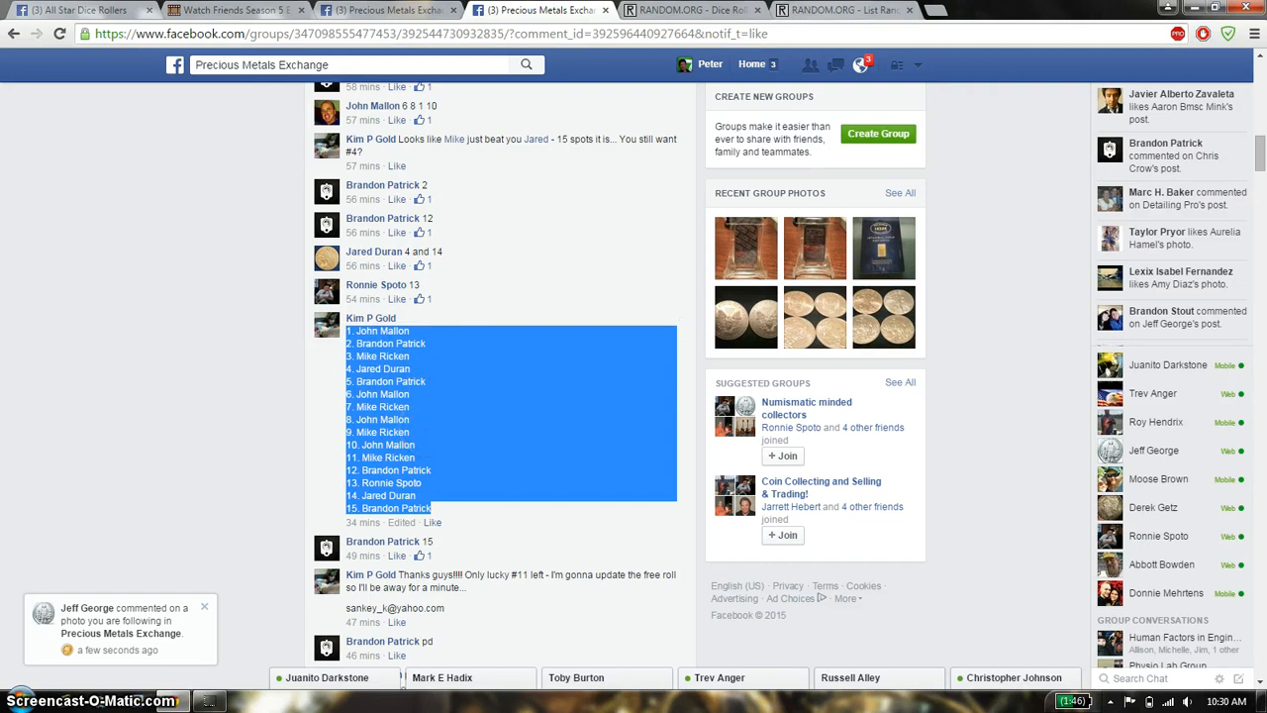
pyautogui.click(847, 10)
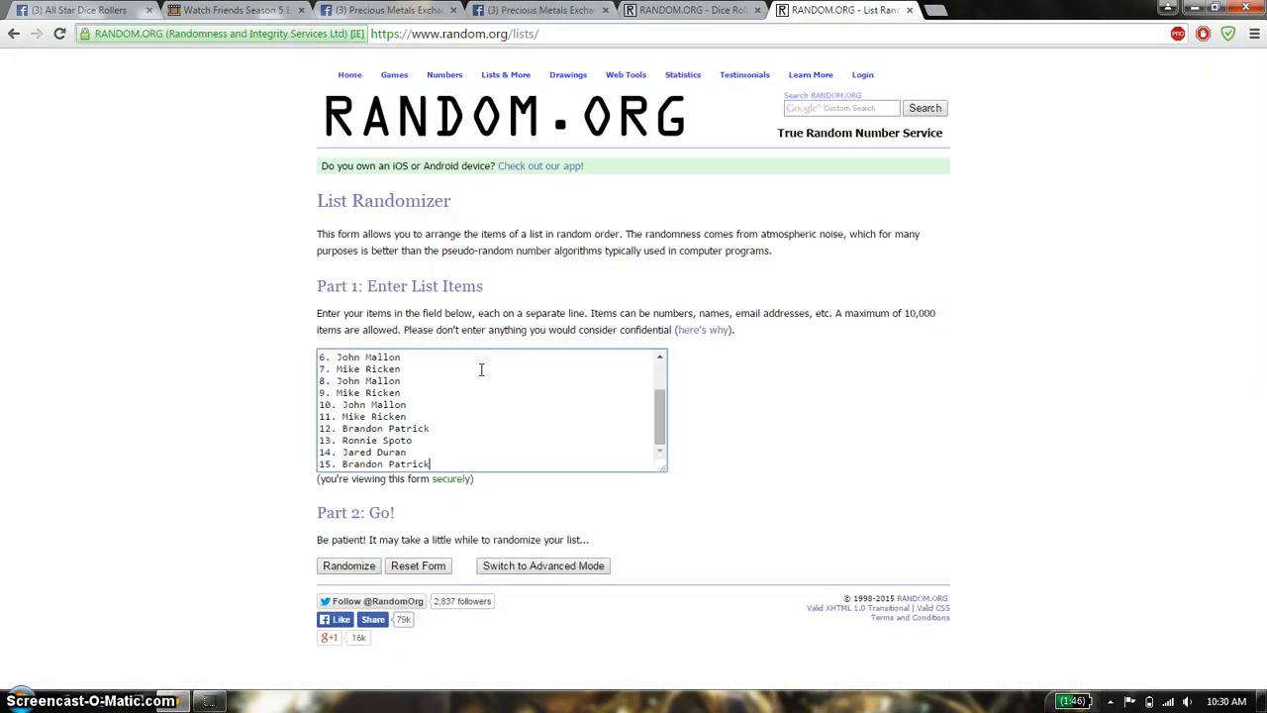
# - Roll two dice on RANDOM.ORG (2 and 3), peek at Facebook, then return to the list
pyautogui.click(692, 10)
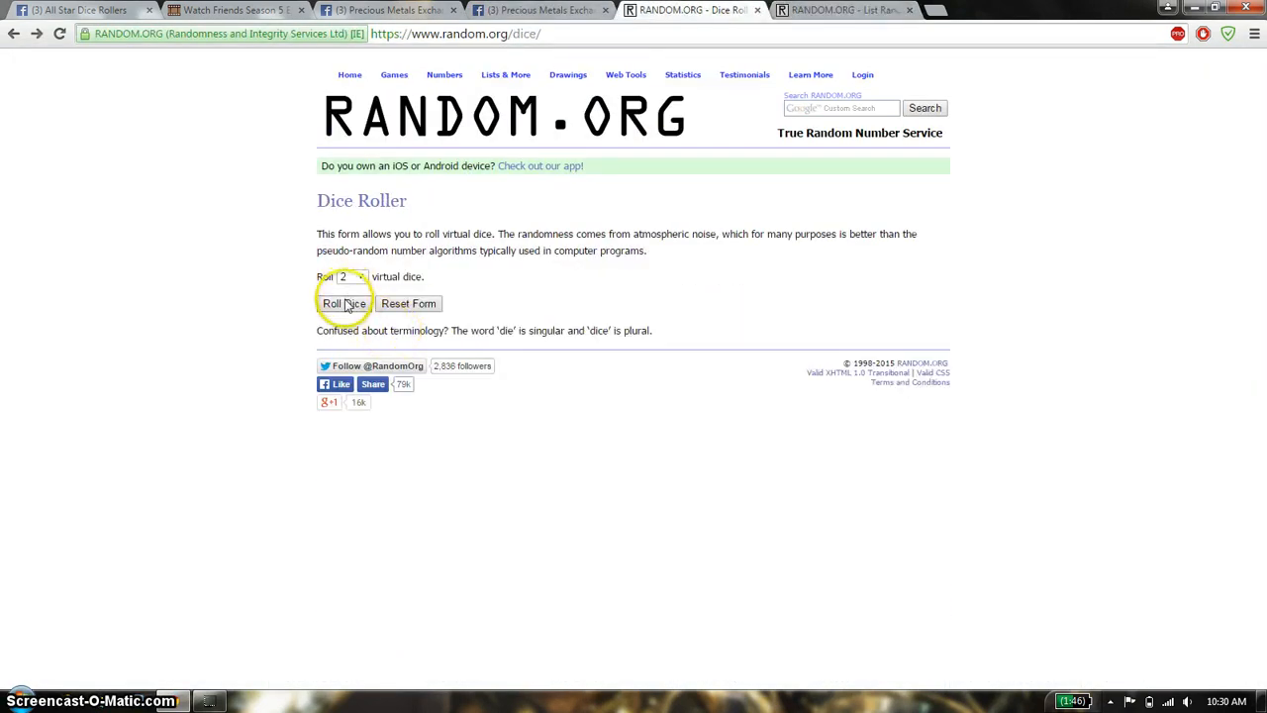
pyautogui.click(344, 303)
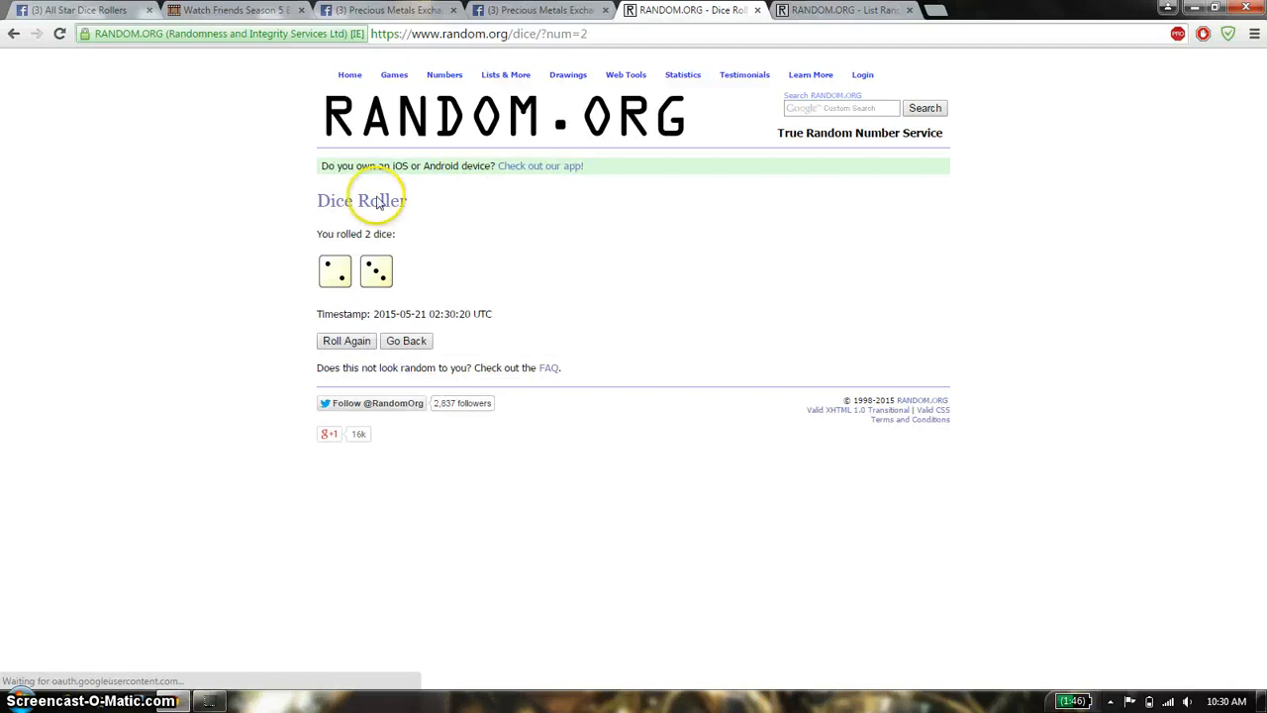
pyautogui.click(537, 10)
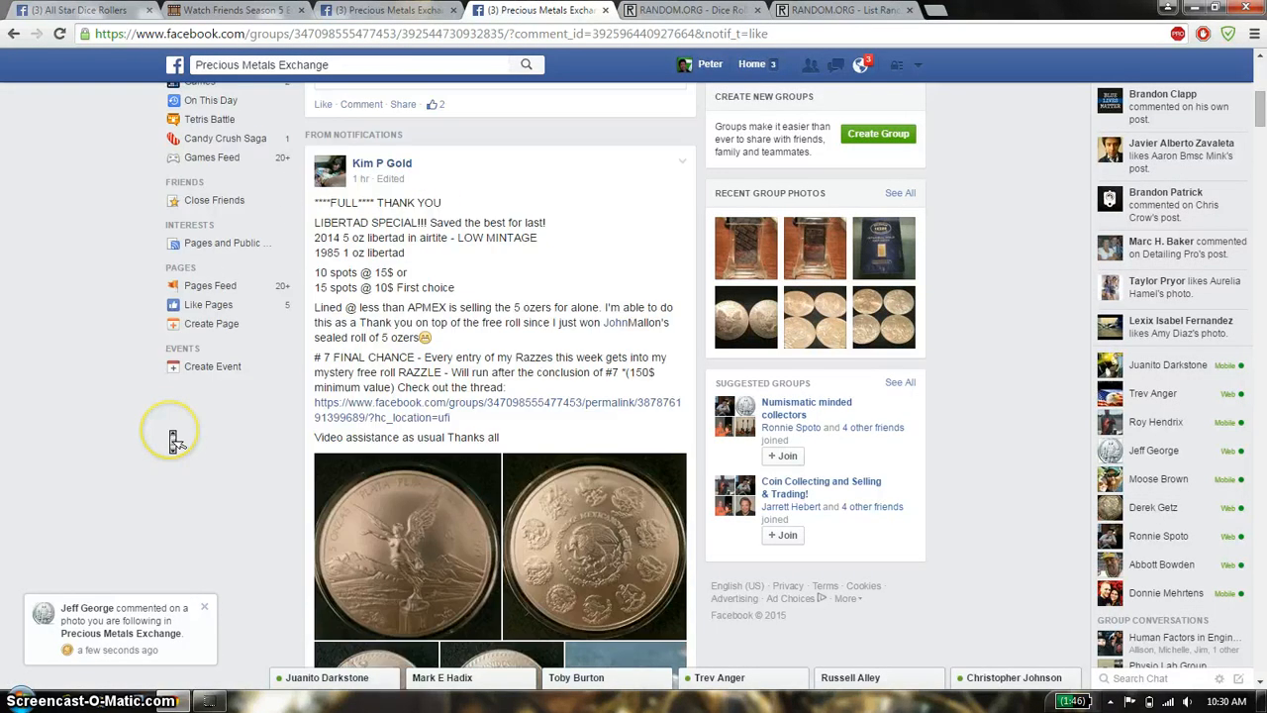
pyautogui.scroll(-3)
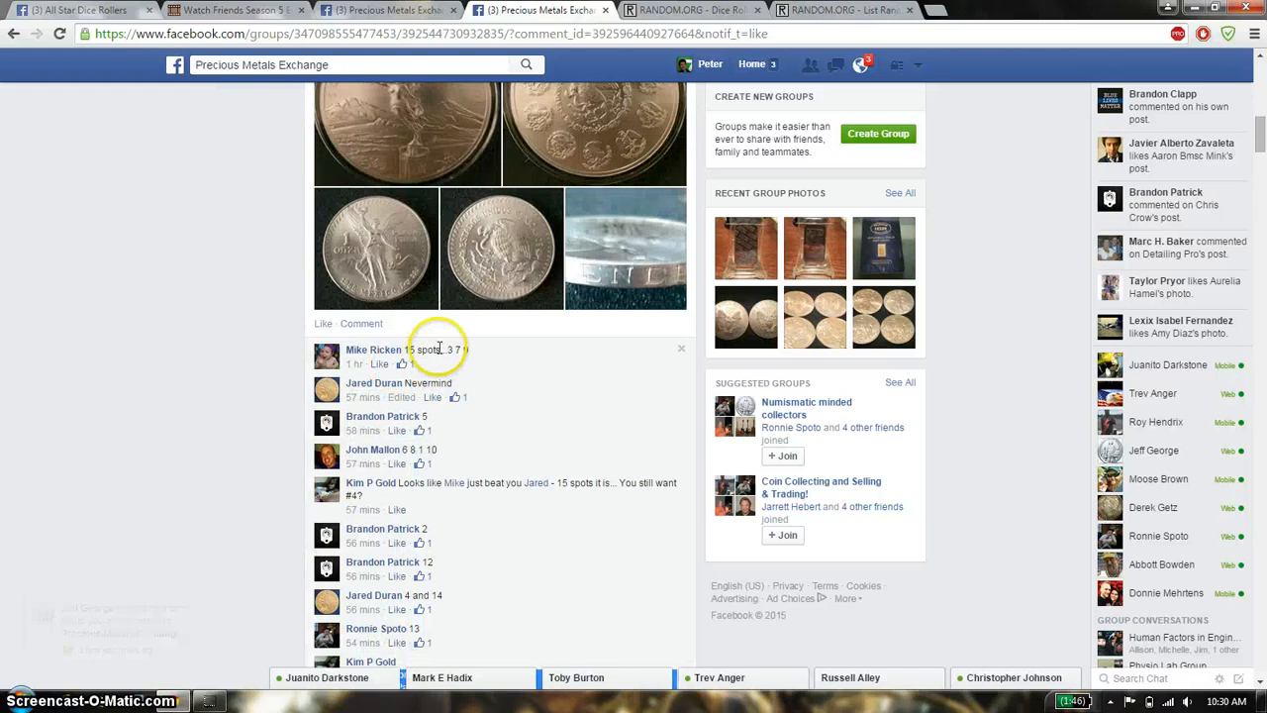
pyautogui.click(842, 10)
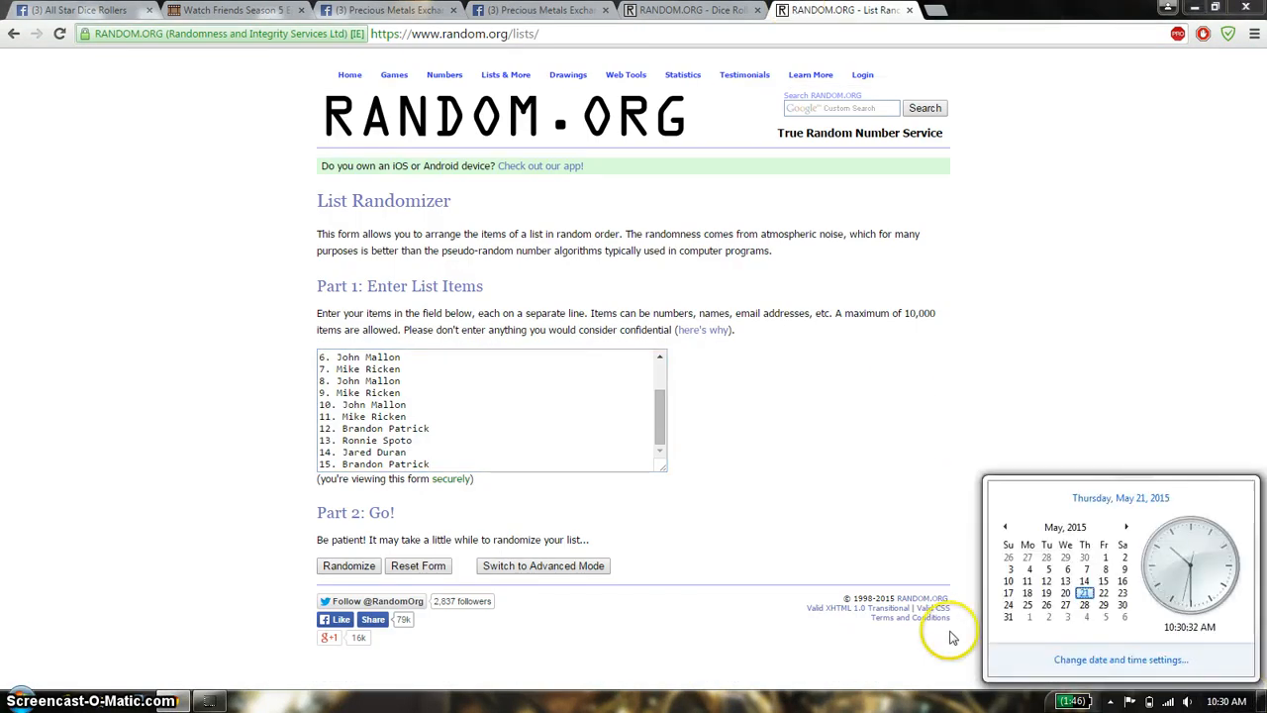
# - Randomize the 15-spot list four times in a row
pyautogui.click(348, 565)
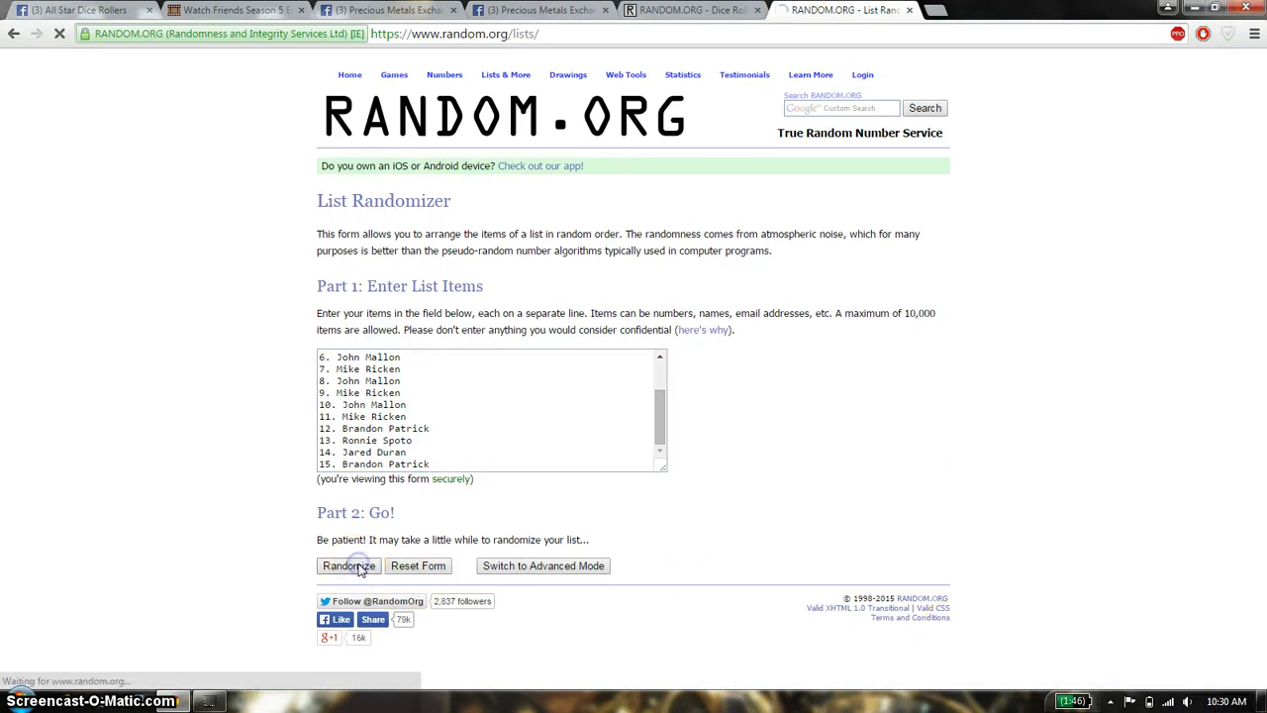
pyautogui.click(347, 565)
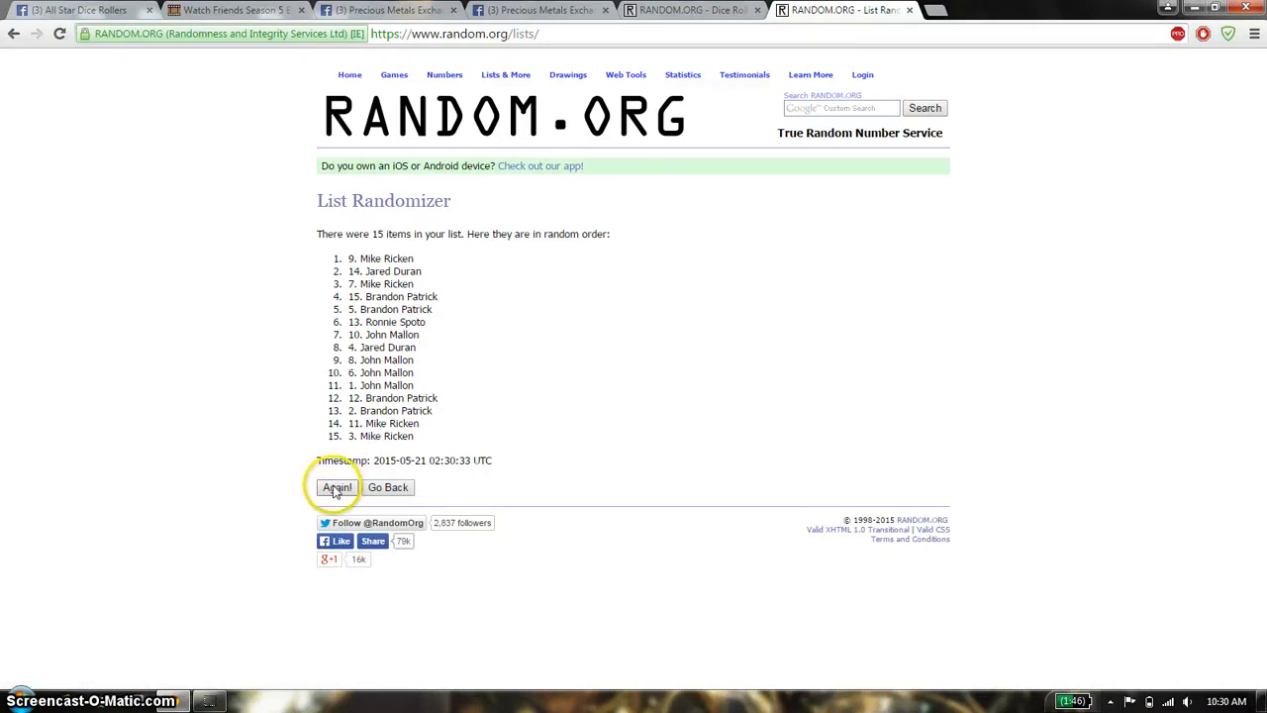
pyautogui.click(337, 487)
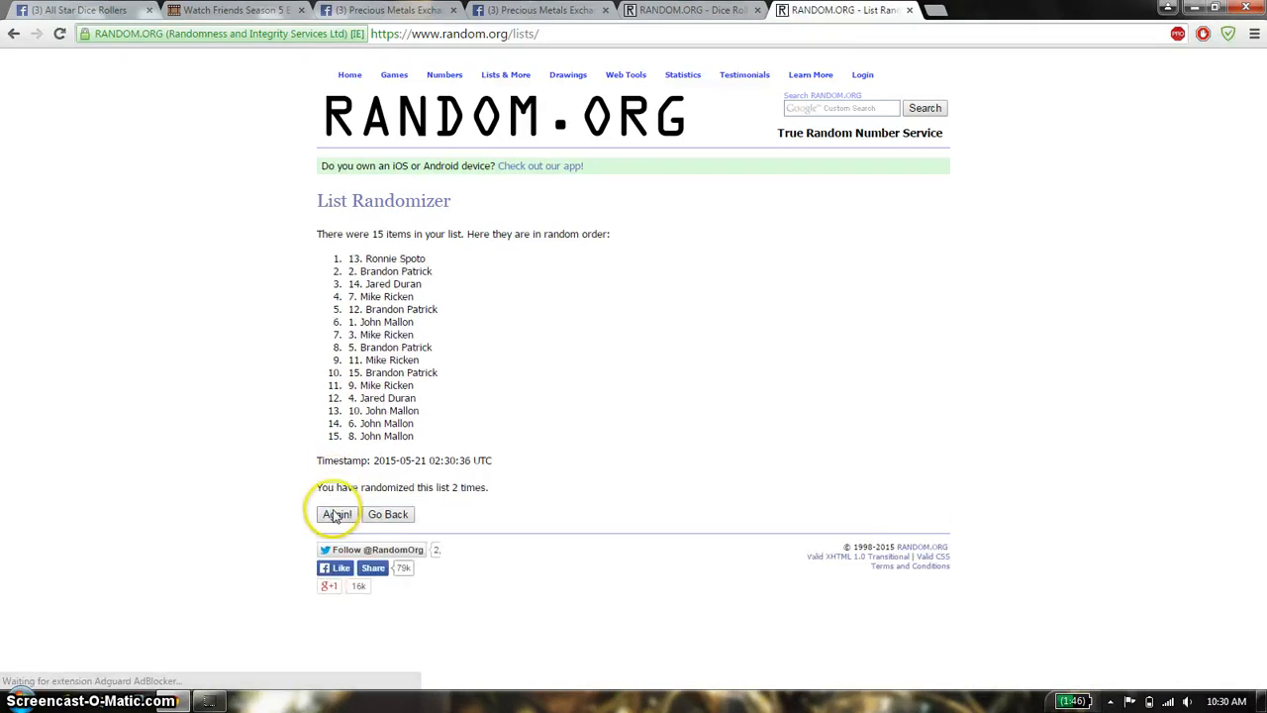
pyautogui.click(337, 514)
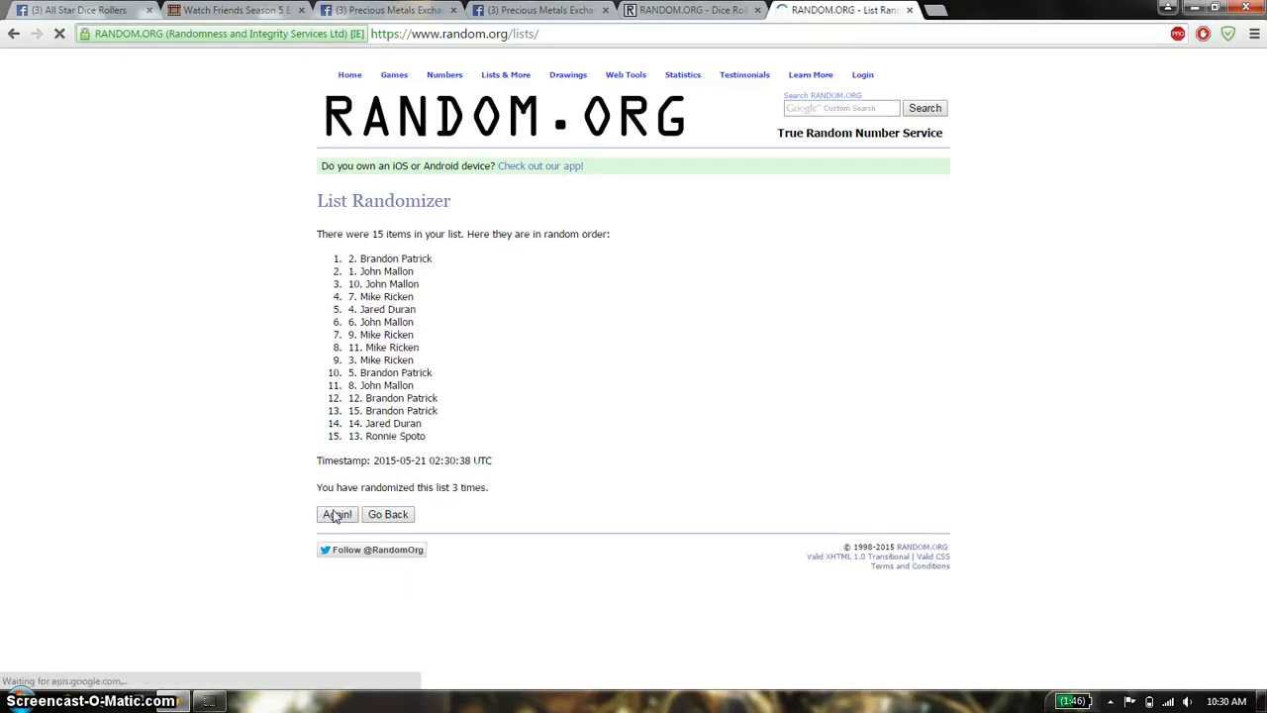
pyautogui.click(336, 514)
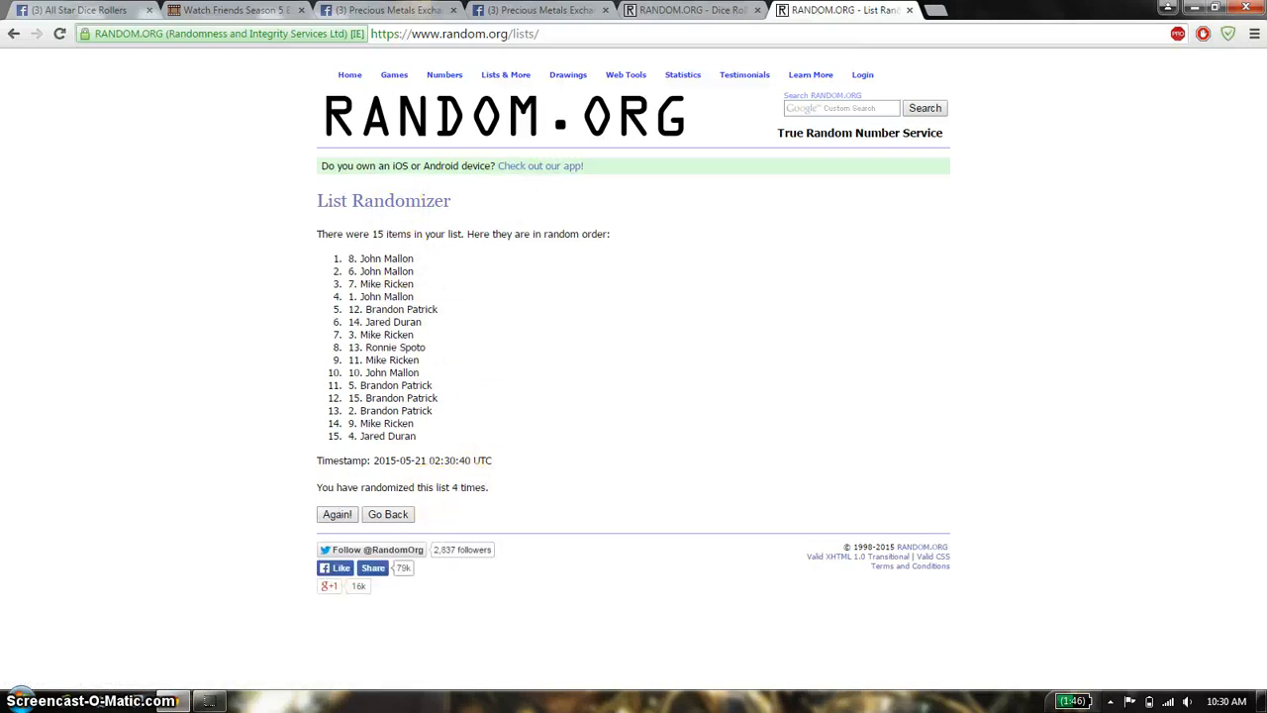
# - Check the dice total and clock, randomize a fifth time, and return to Facebook
pyautogui.click(693, 10)
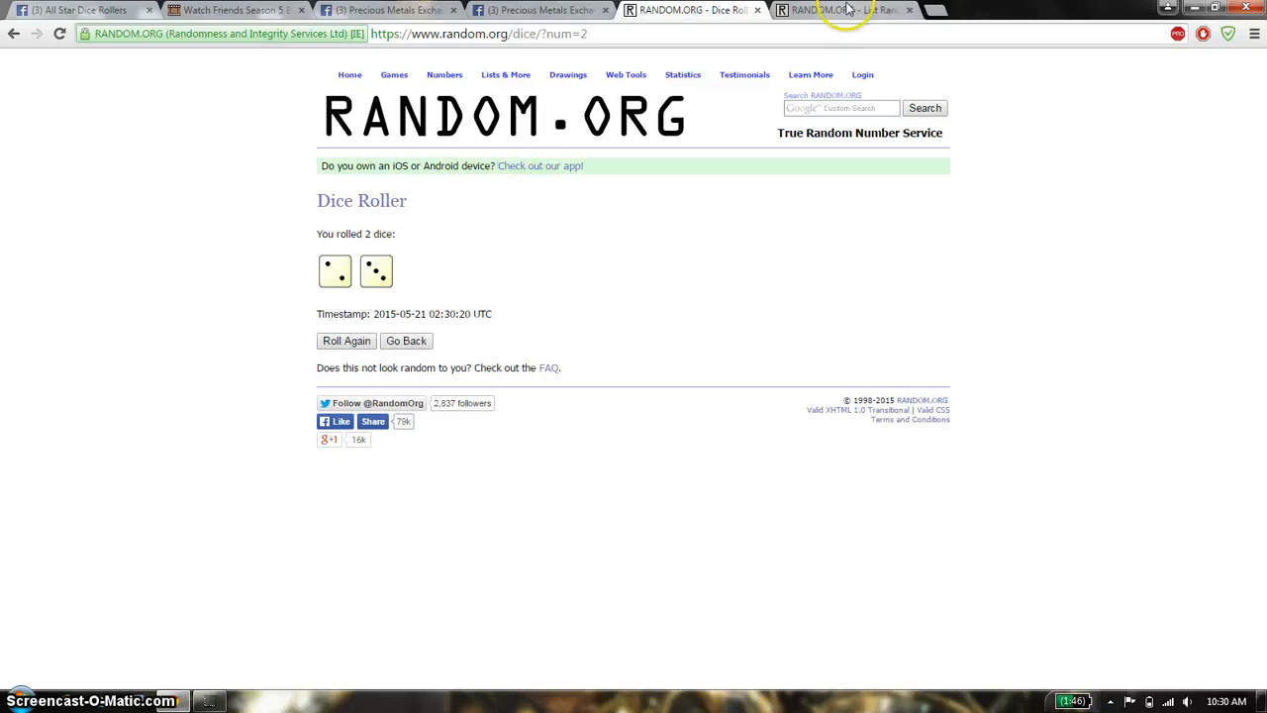
pyautogui.click(842, 10)
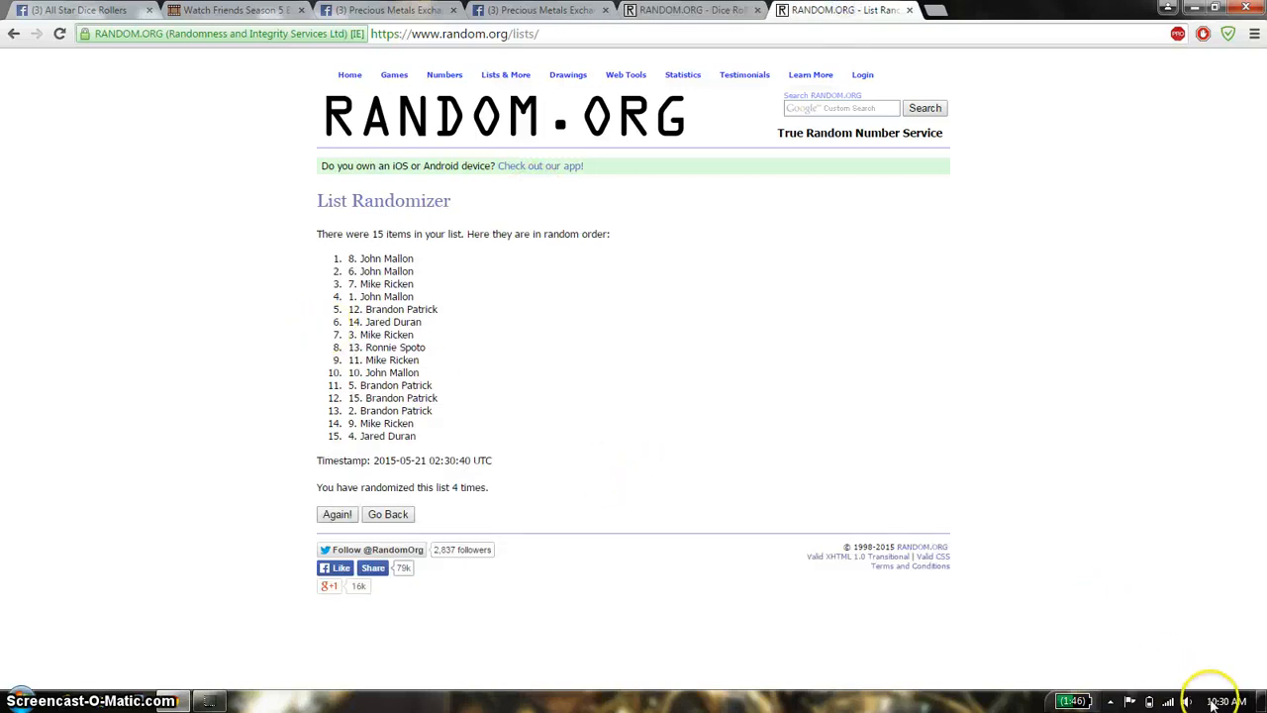
pyautogui.click(1228, 701)
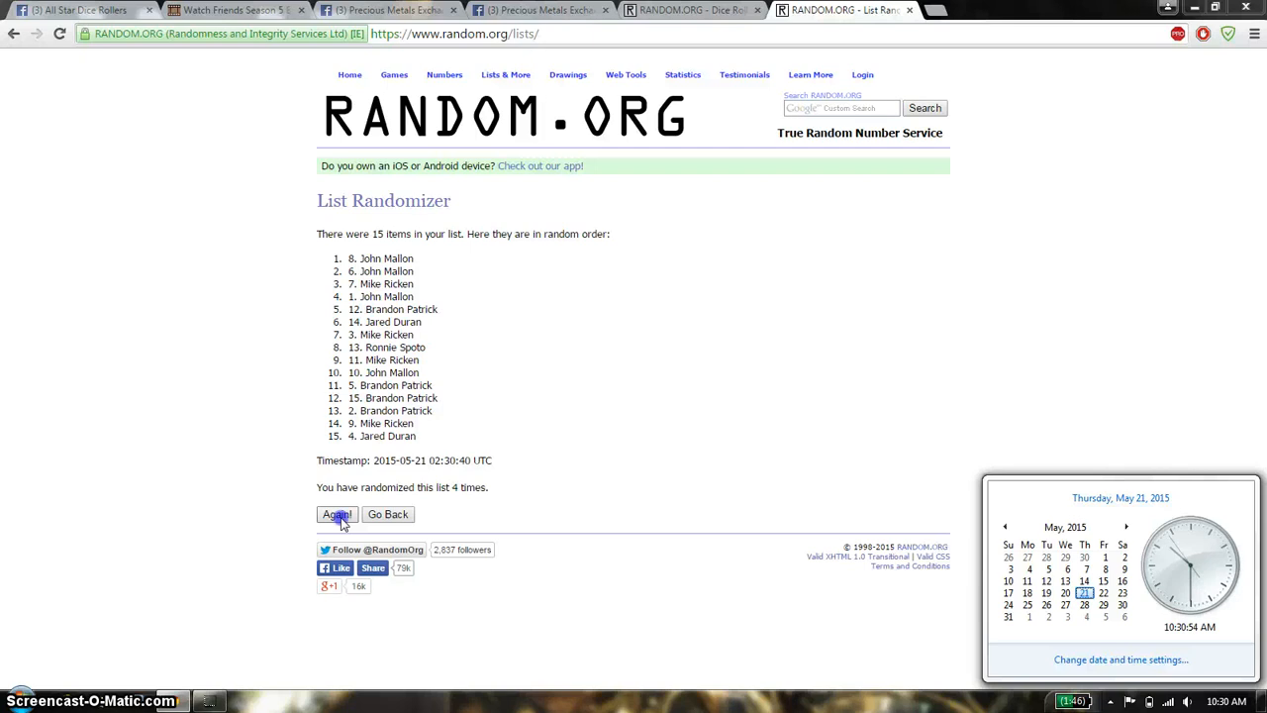
pyautogui.click(337, 514)
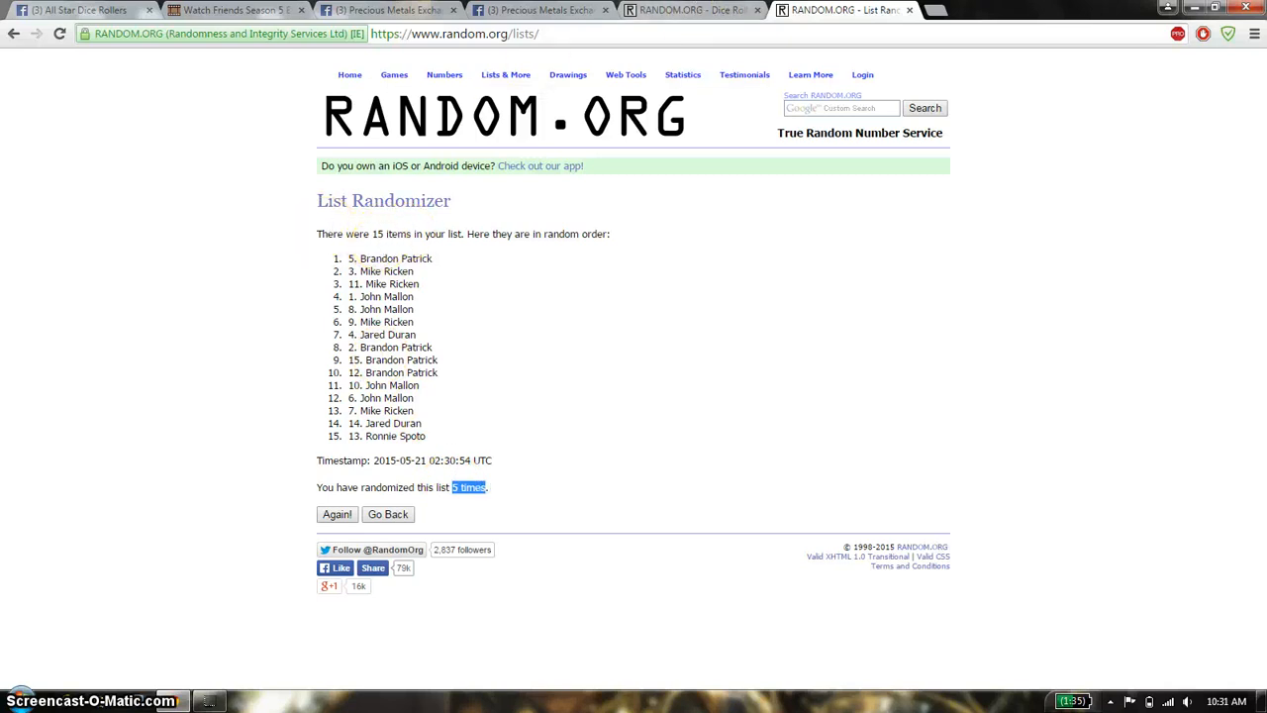
pyautogui.click(693, 10)
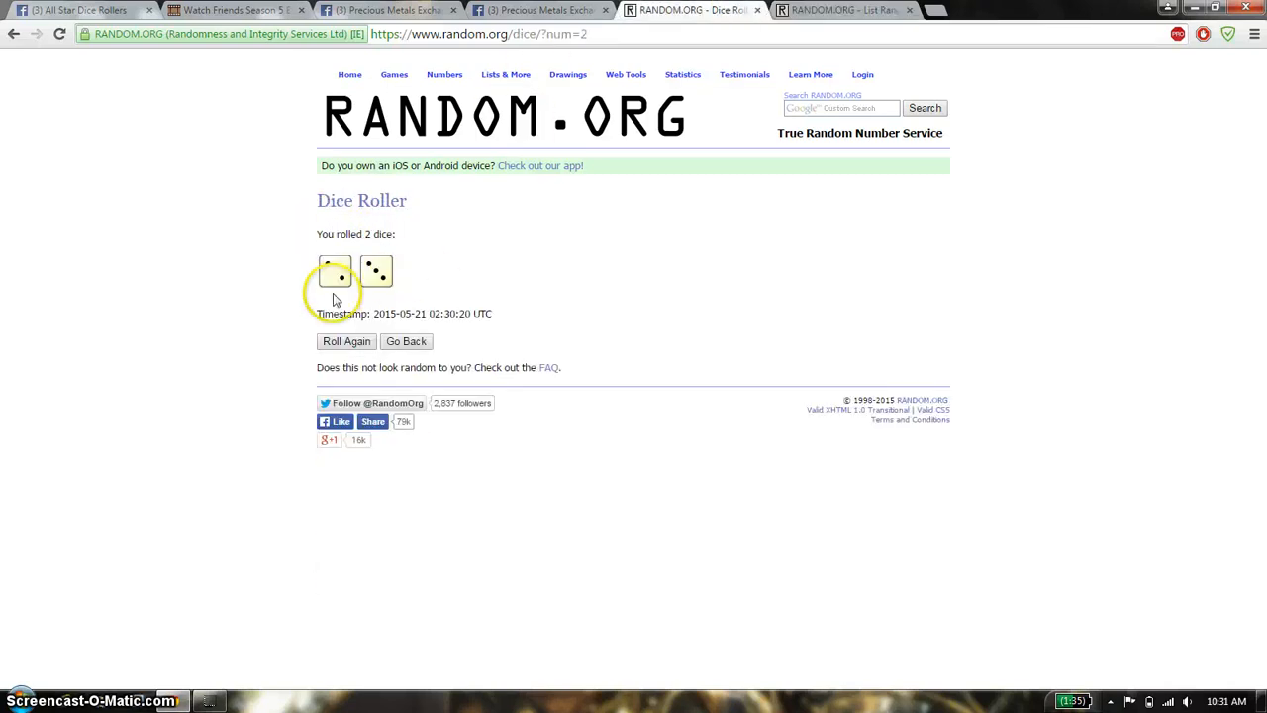
pyautogui.click(386, 9)
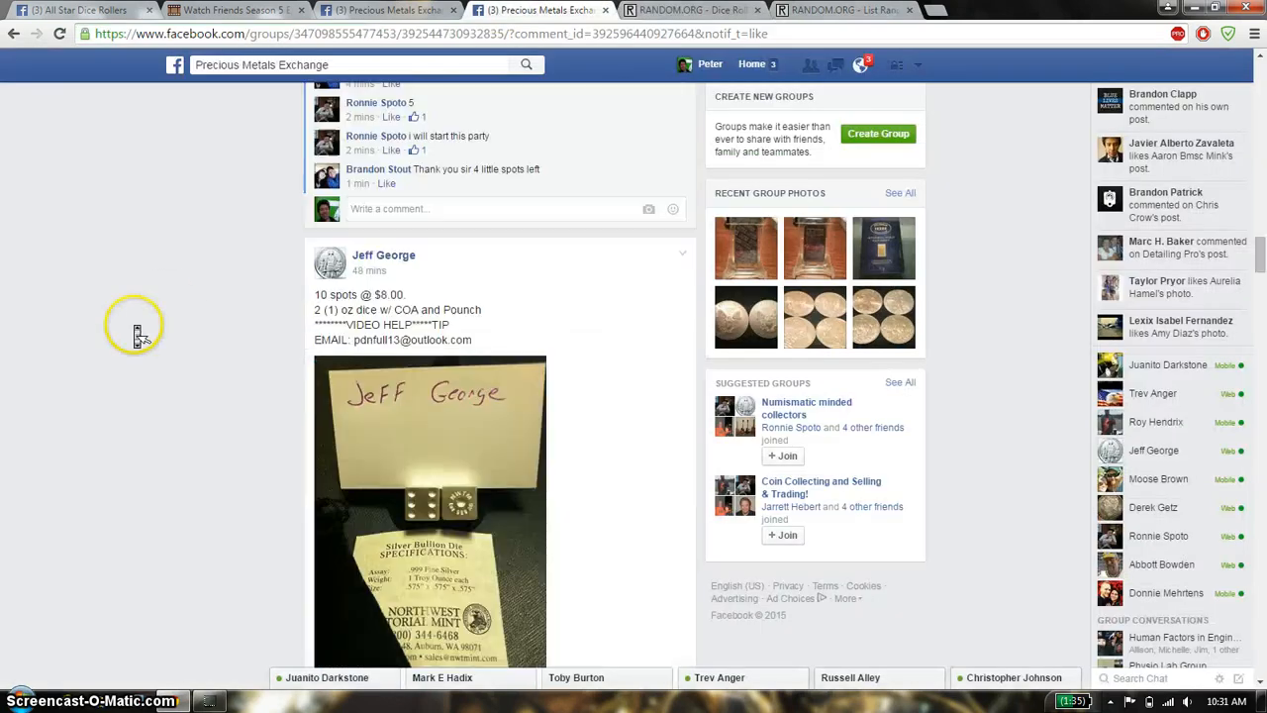
# - Comment 'done' on the raffle, check the clock, and show the dice and final shuffled list
pyautogui.scroll(-3)
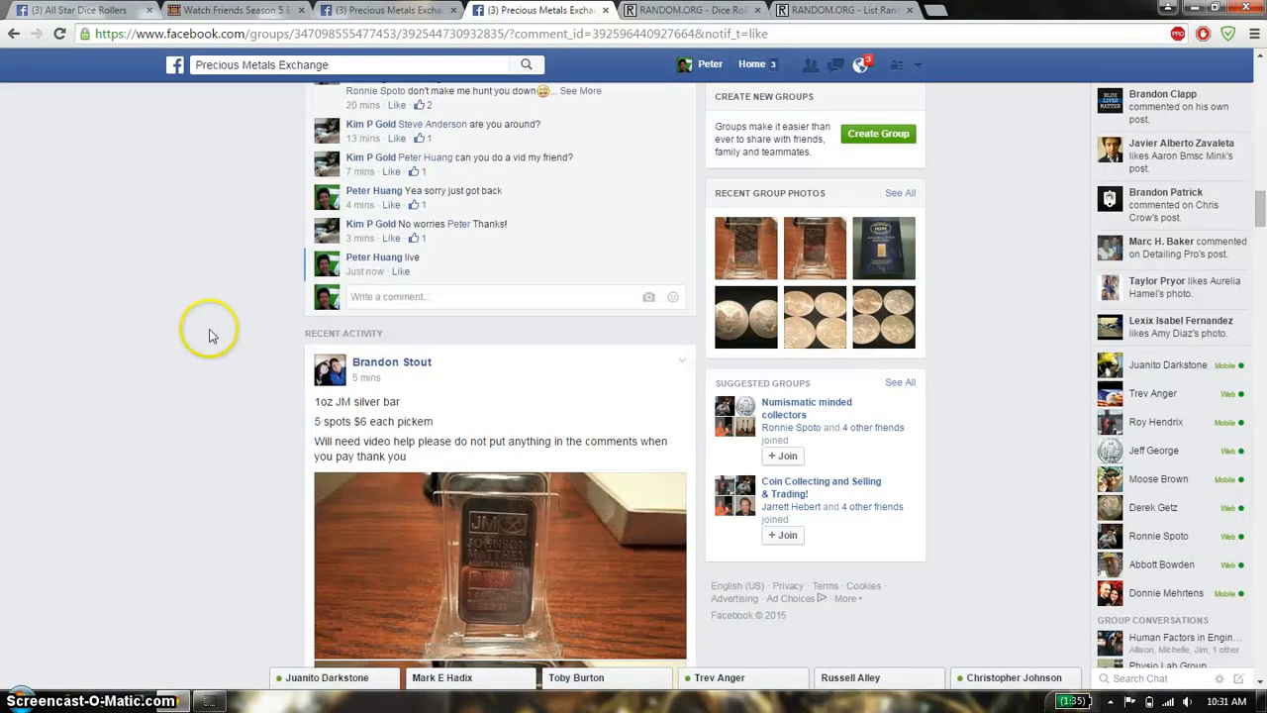
pyautogui.write('a')
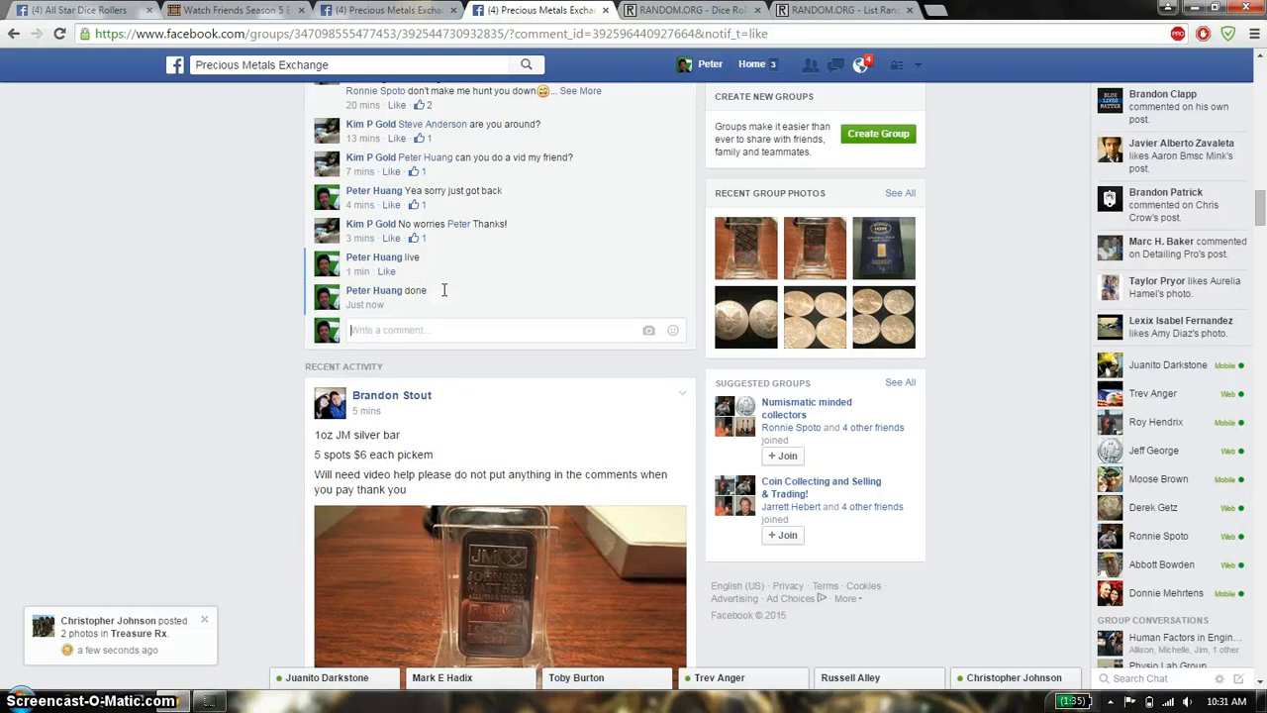
pyautogui.moveTo(365, 304)
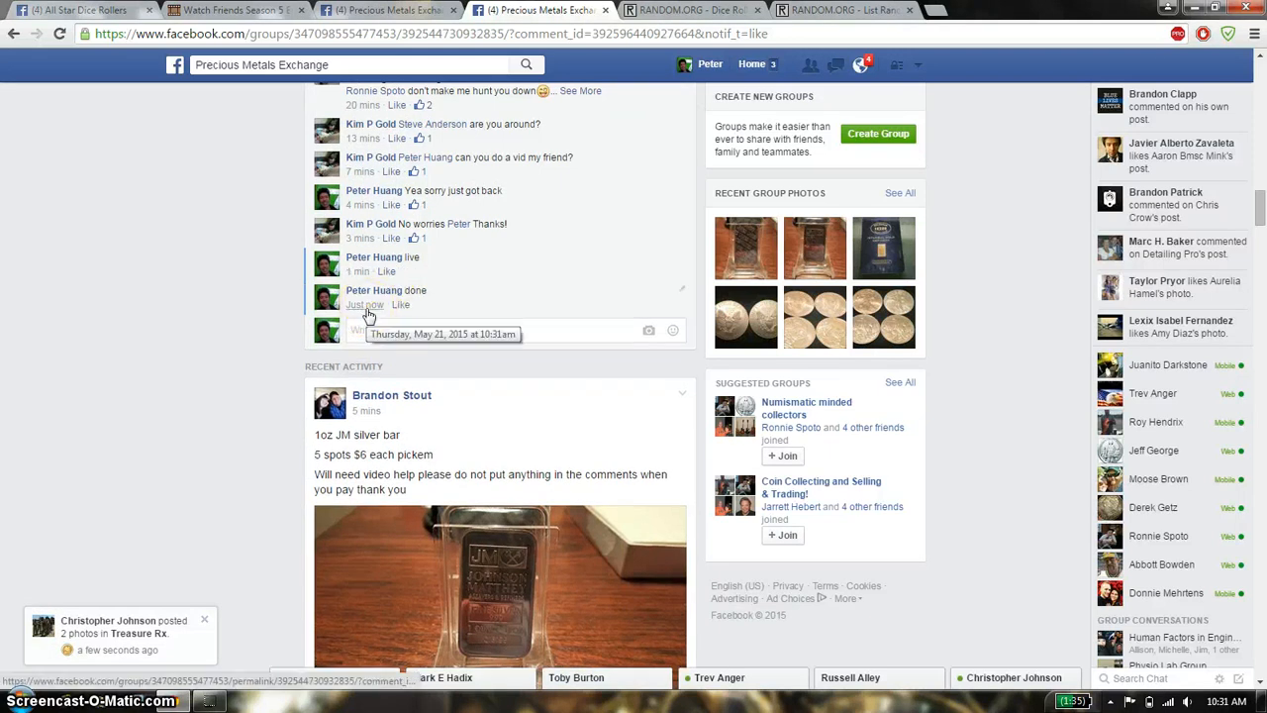
pyautogui.click(1234, 700)
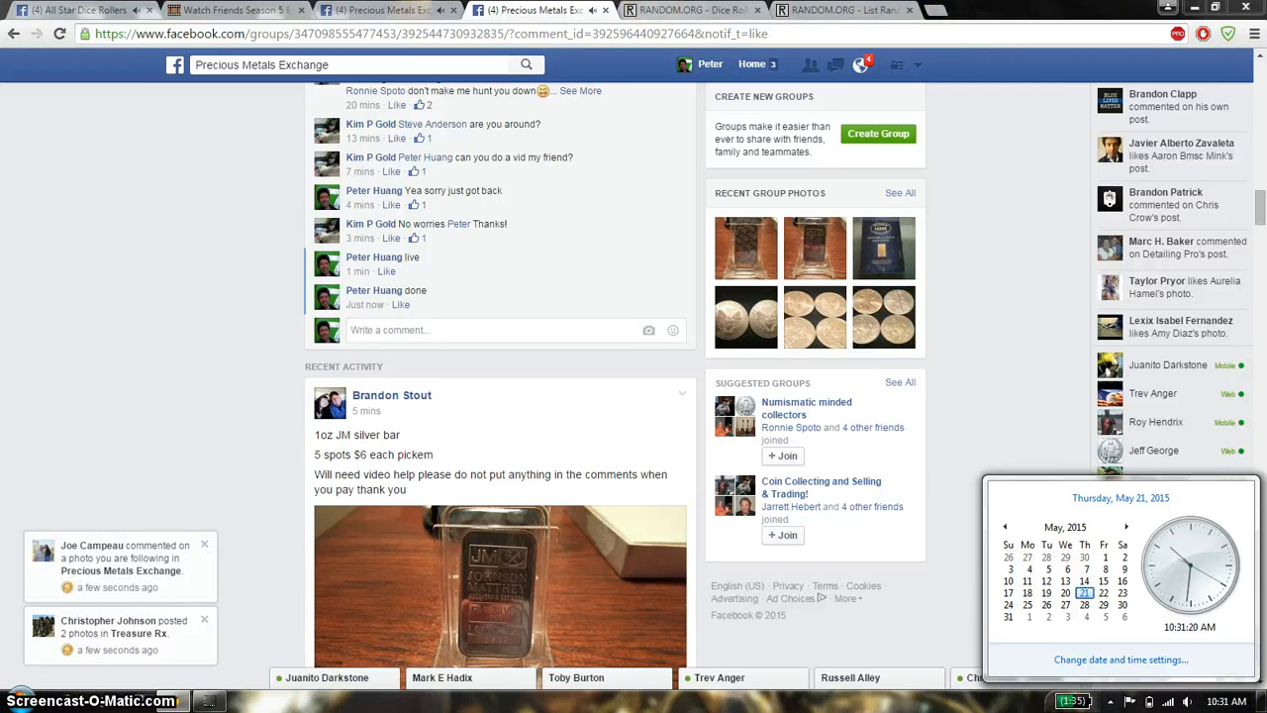
pyautogui.click(693, 9)
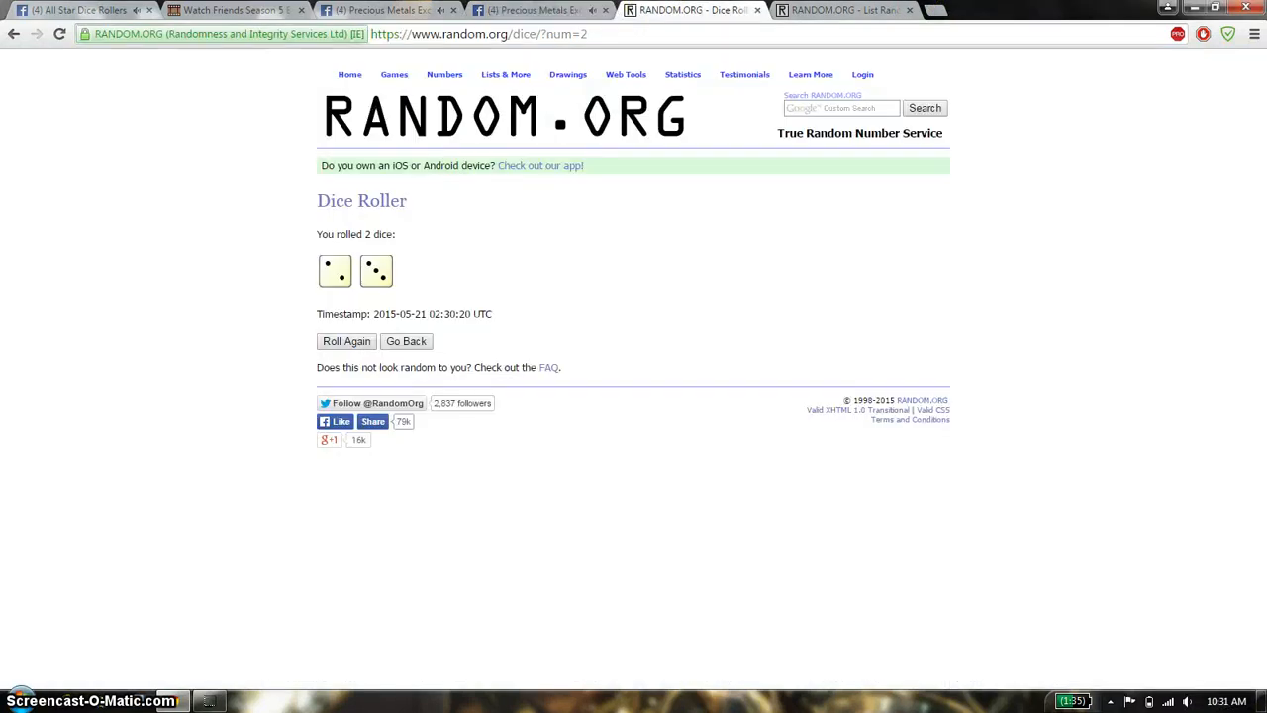
pyautogui.click(841, 10)
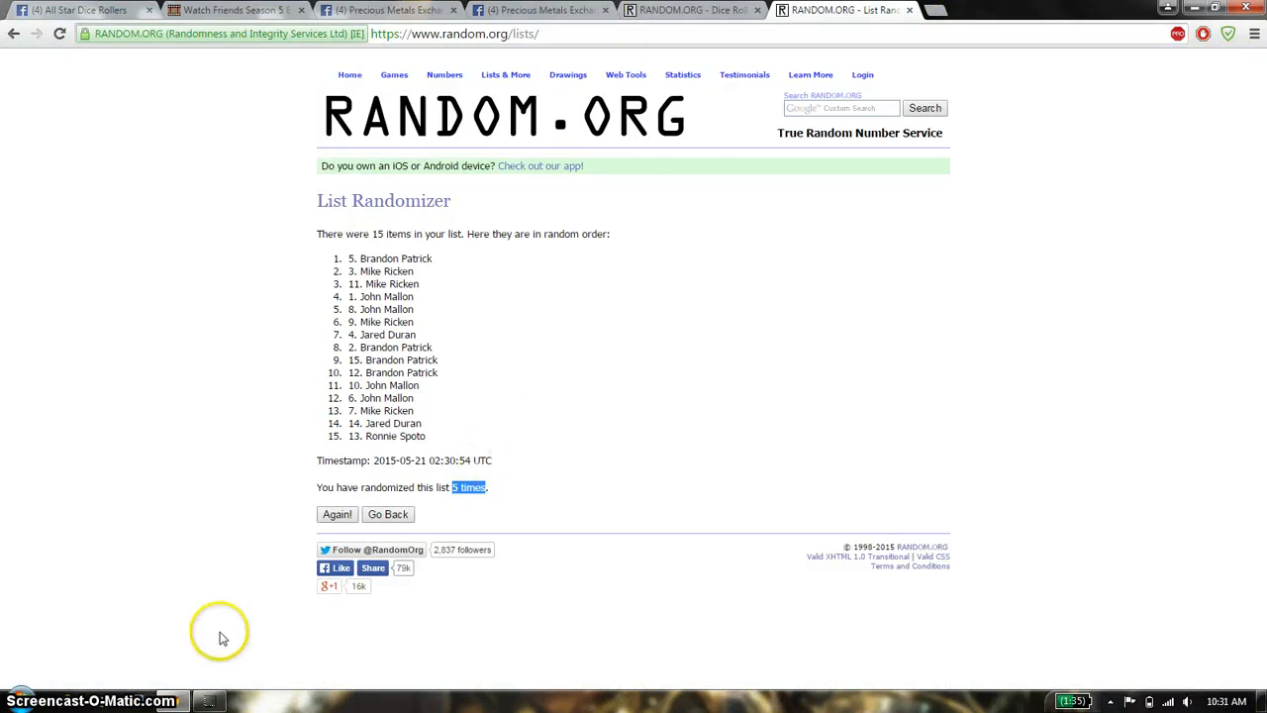